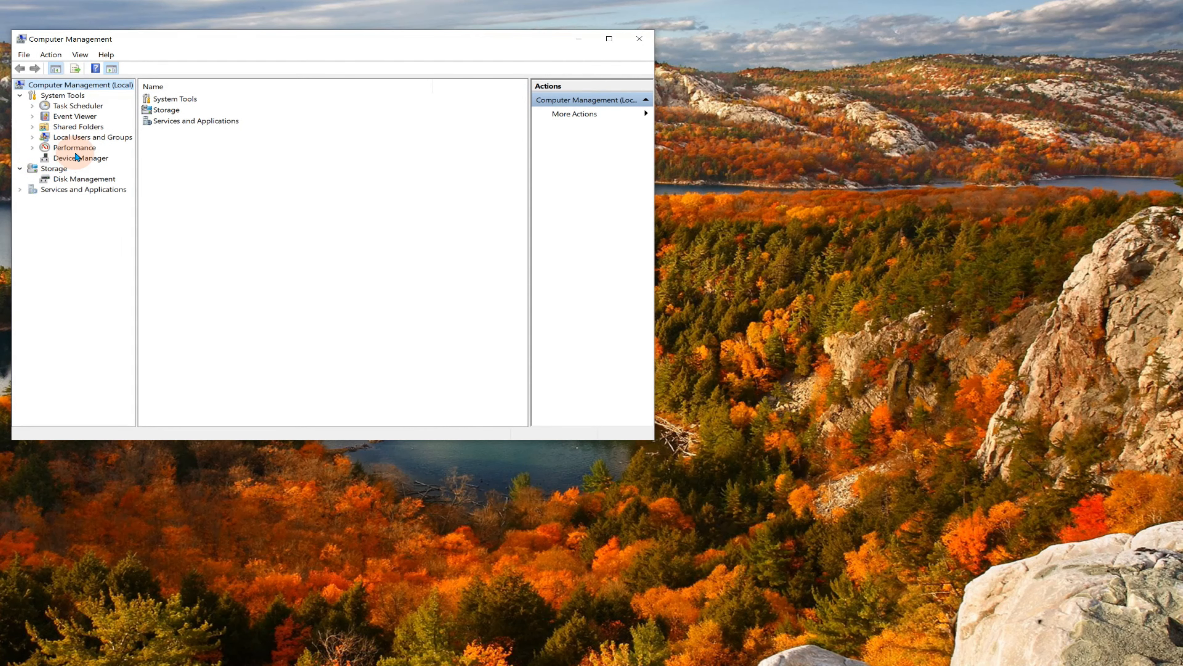
- Verify the TP-Link Wireless PCI Express Adapter appears under Network adapters in Device Manager, then close Computer Management
{"action": "left_click", "coordinate": [81, 158]}
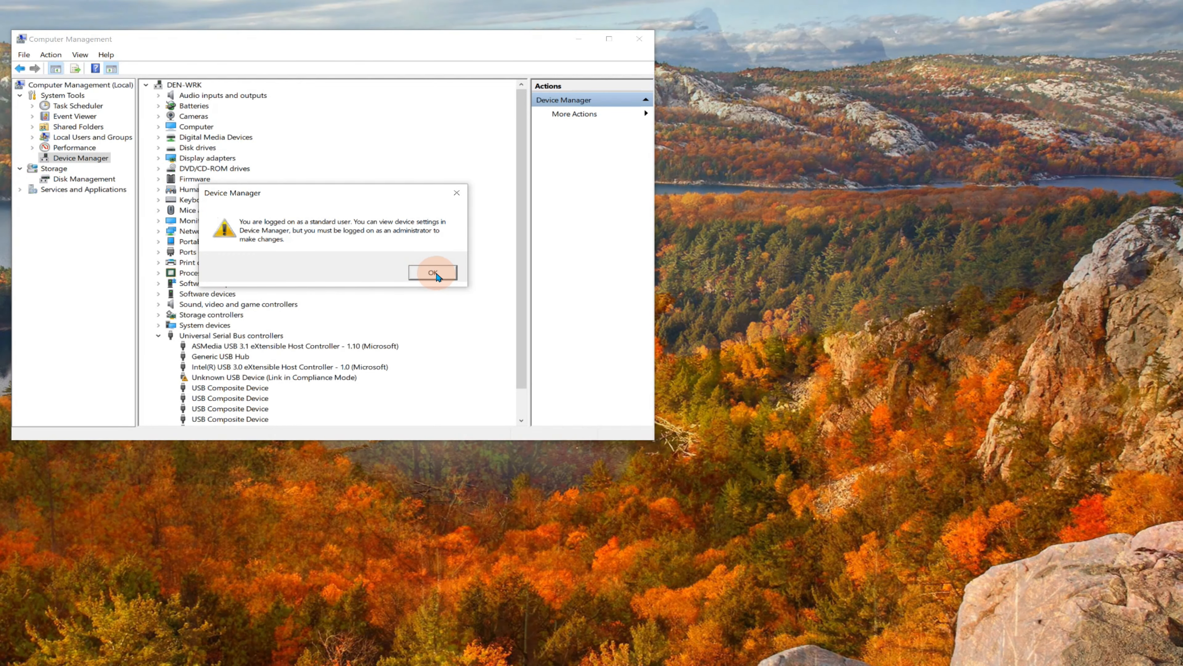
{"action": "left_click", "coordinate": [434, 272]}
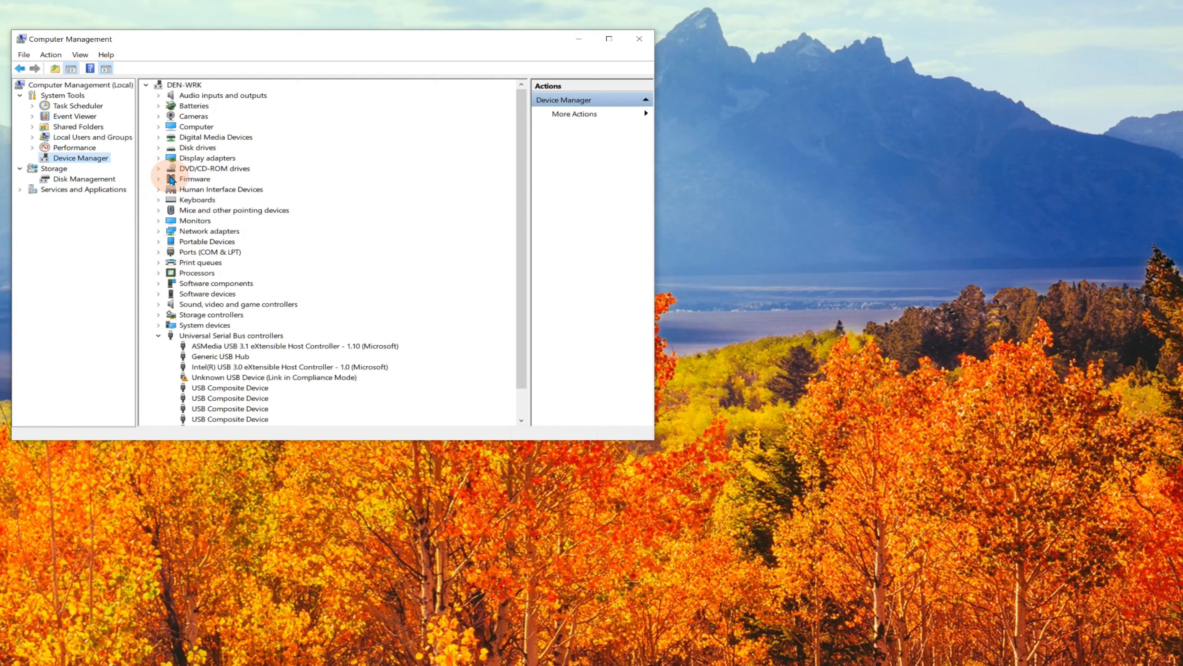
{"action": "left_click", "coordinate": [159, 231]}
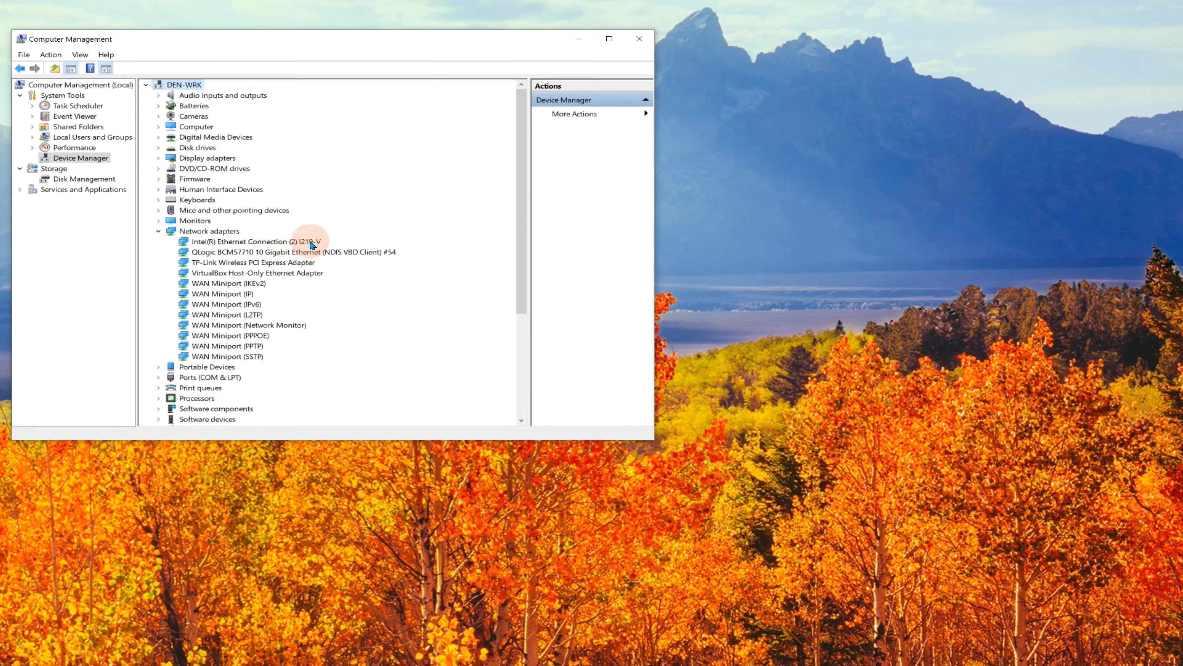
{"action": "mouse_move", "coordinate": [304, 254]}
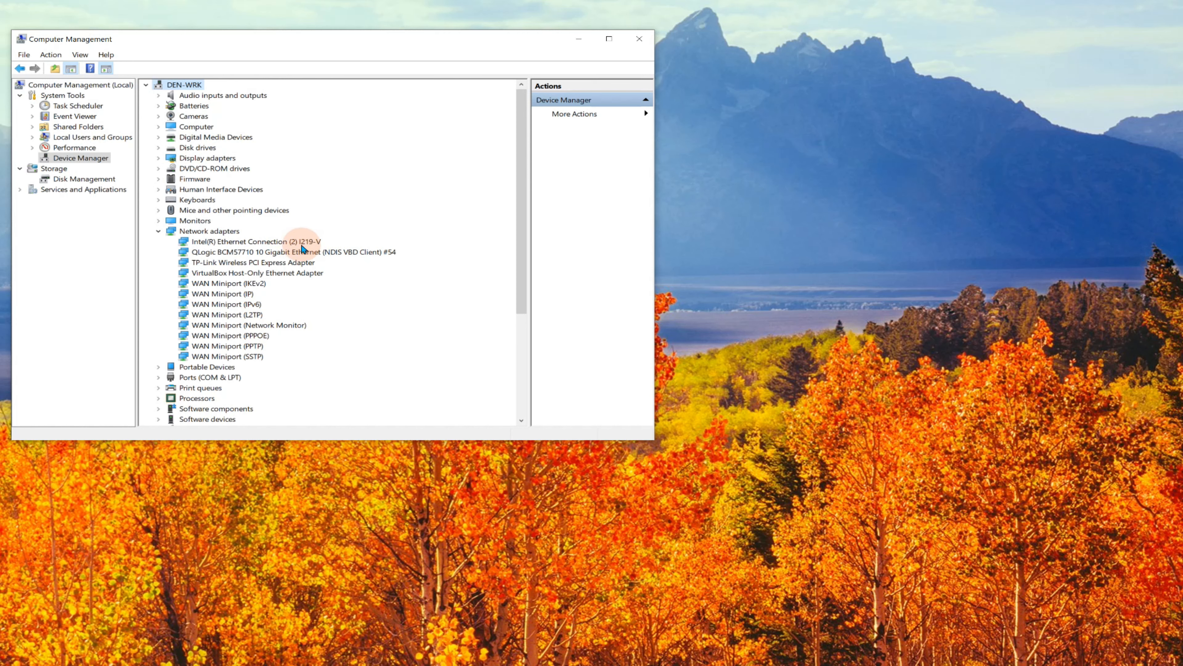
{"action": "mouse_move", "coordinate": [344, 260]}
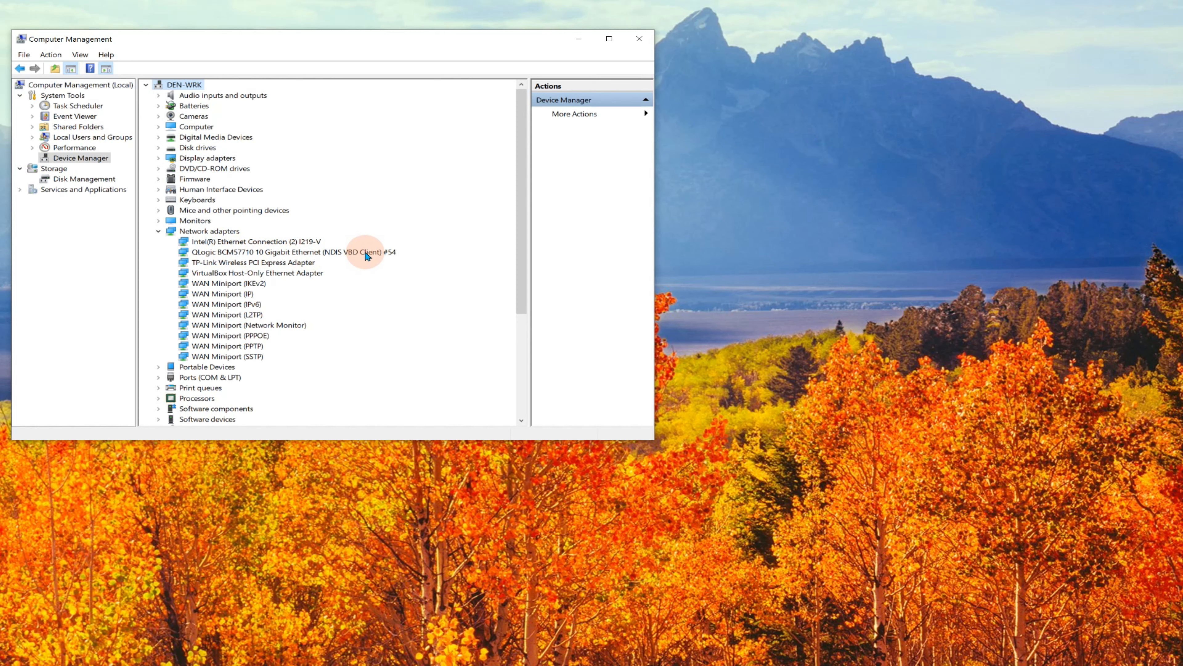
{"action": "mouse_move", "coordinate": [237, 270]}
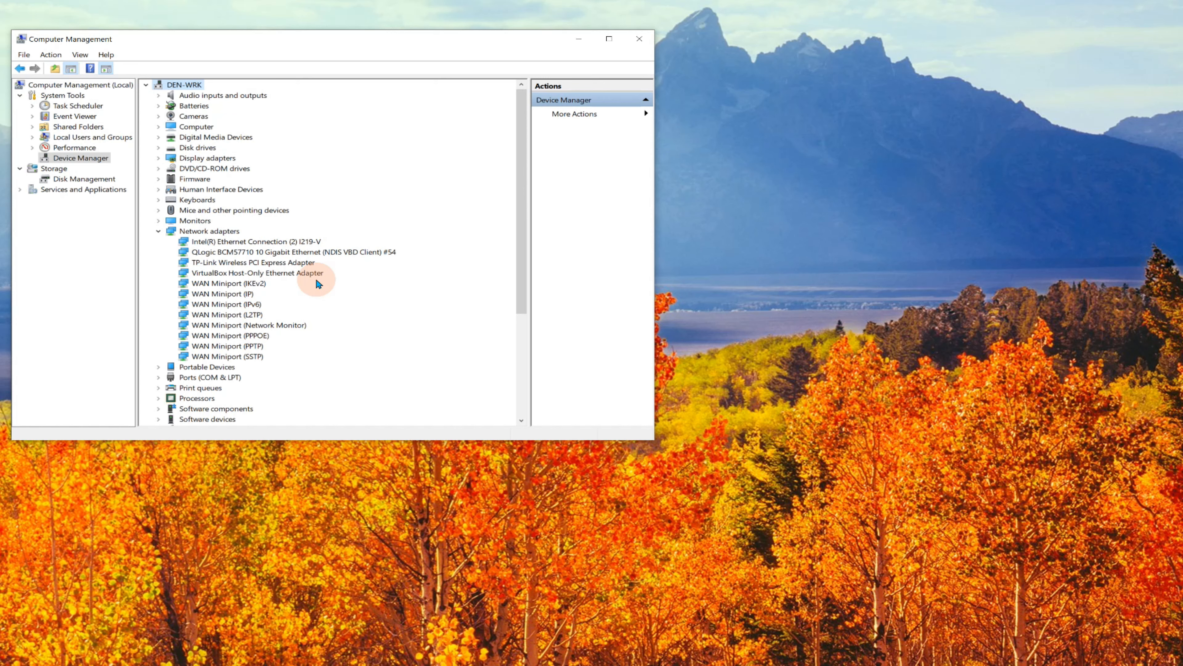
{"action": "mouse_move", "coordinate": [459, 213]}
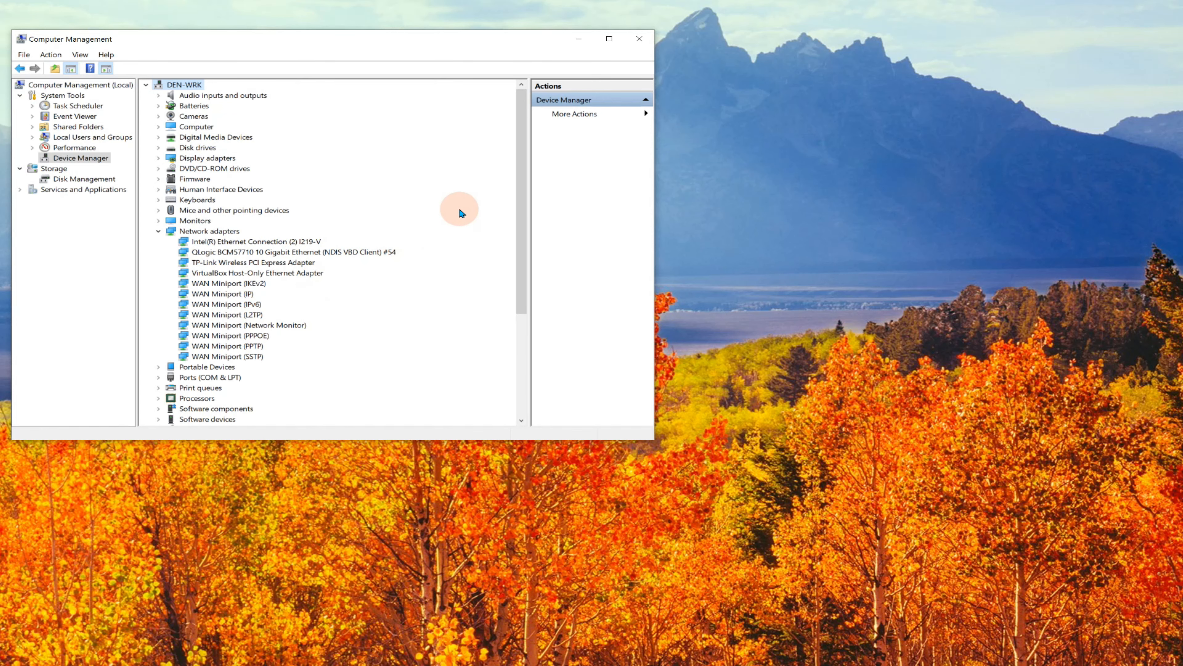
{"action": "left_click", "coordinate": [640, 39]}
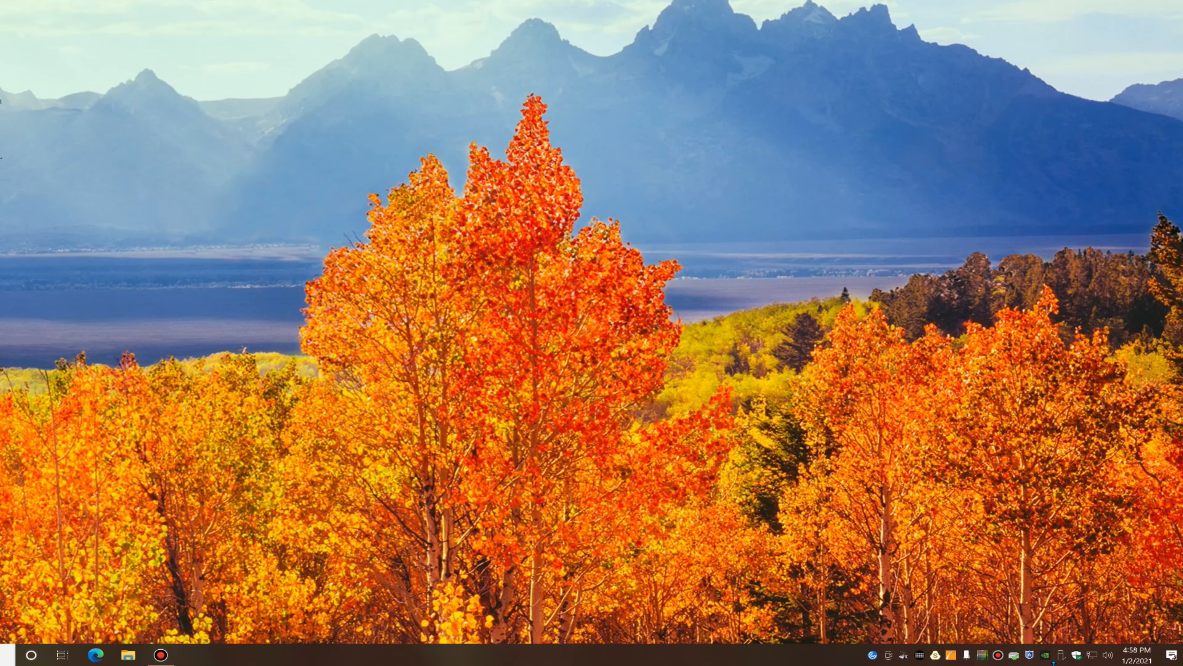
{"action": "mouse_move", "coordinate": [1092, 655]}
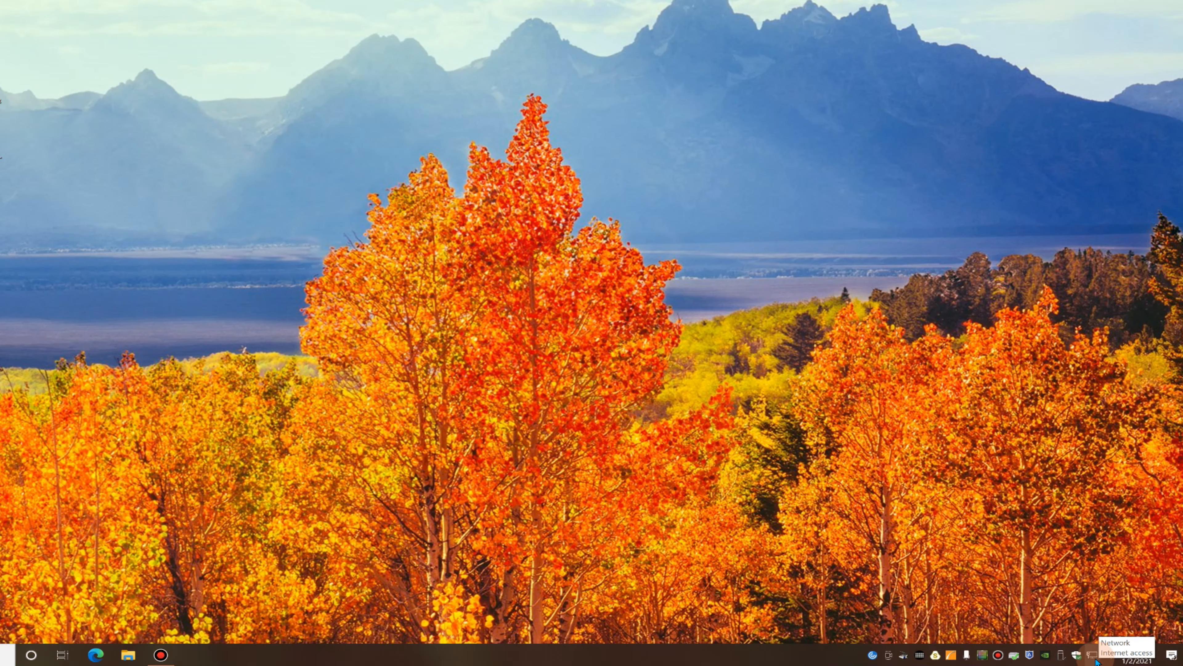
- Show the available wireless networks from the taskbar network icon
{"action": "left_click", "coordinate": [1092, 656]}
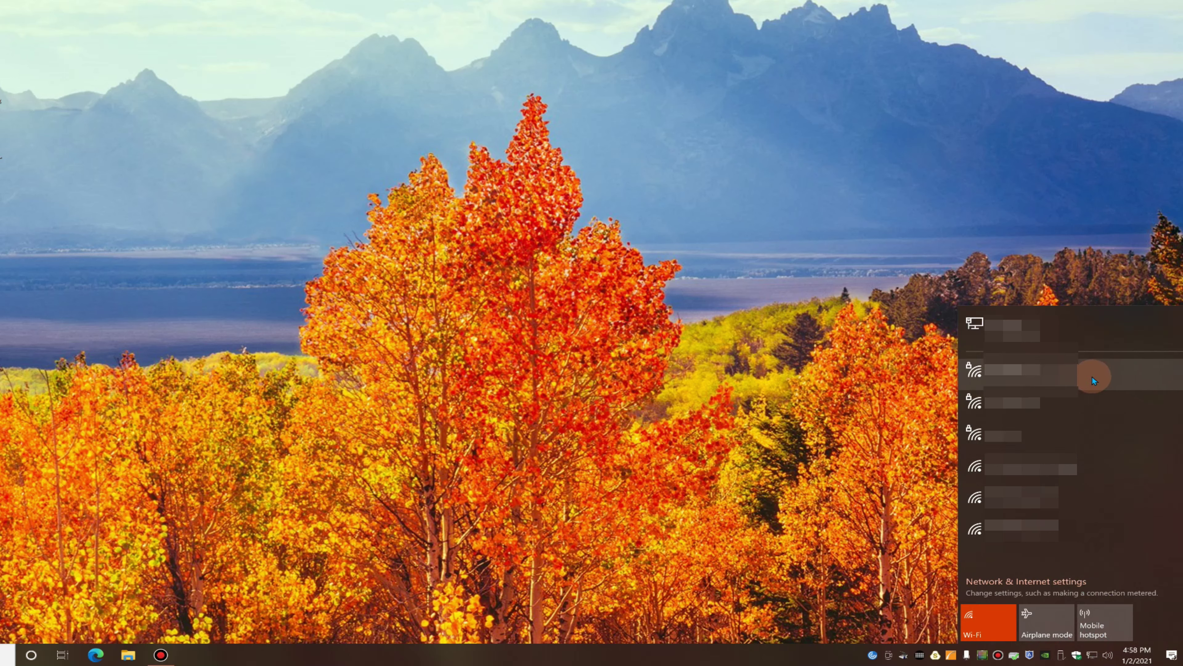
{"action": "mouse_move", "coordinate": [1102, 377]}
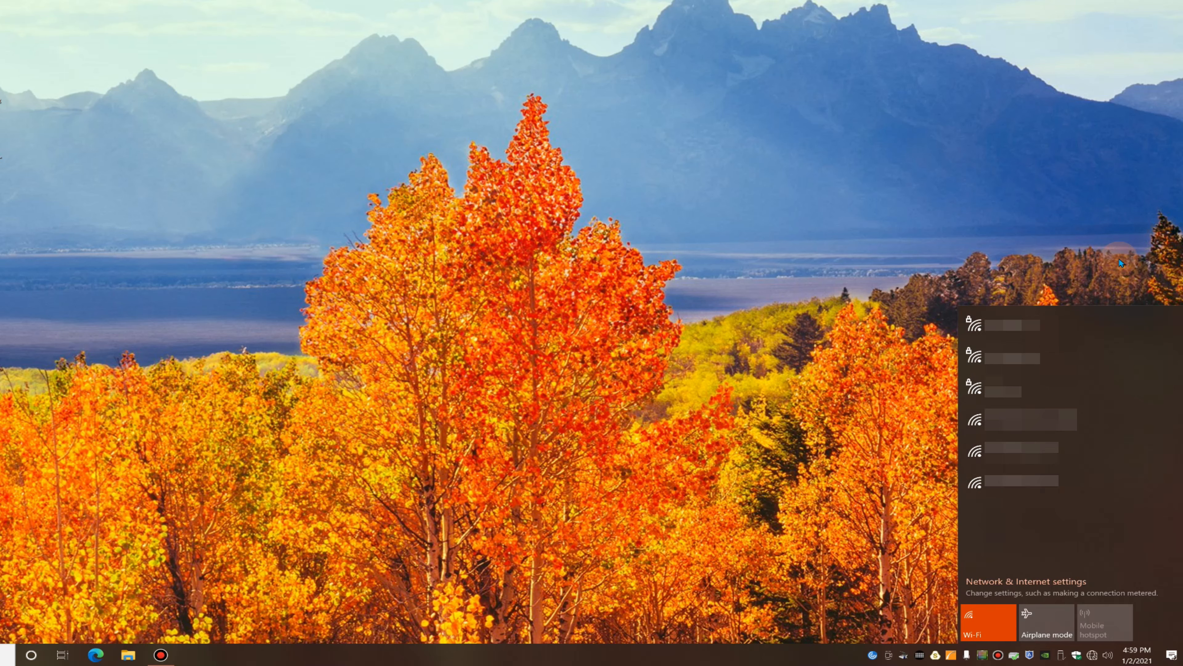
{"action": "mouse_move", "coordinate": [920, 163]}
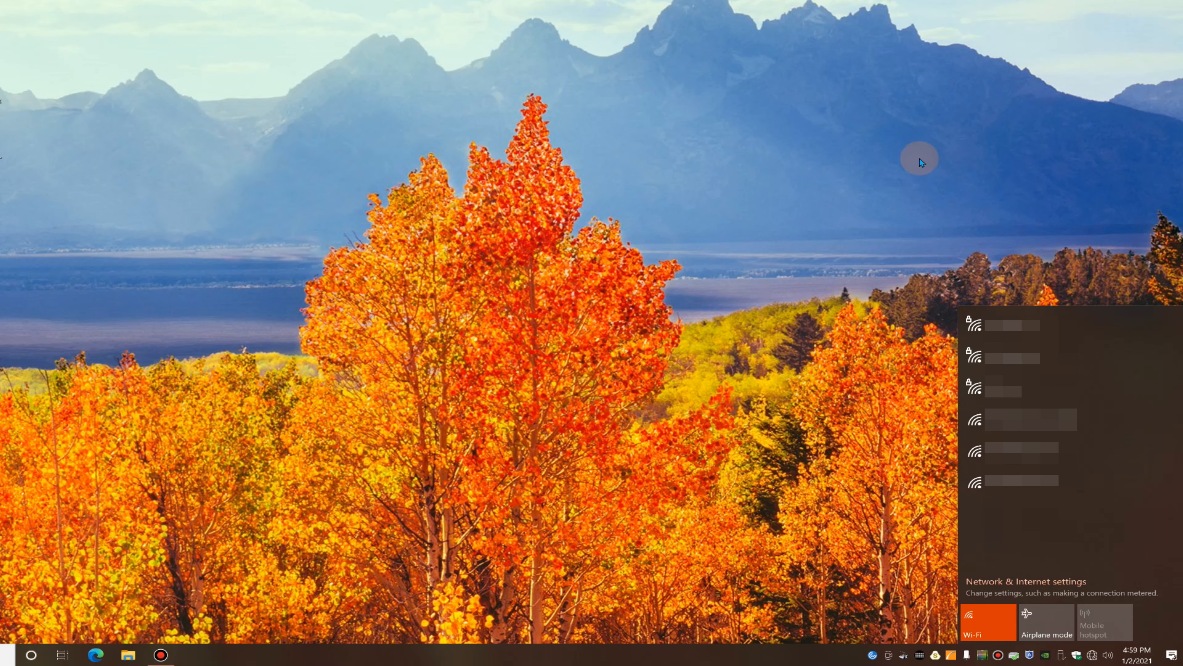
{"action": "mouse_move", "coordinate": [933, 157]}
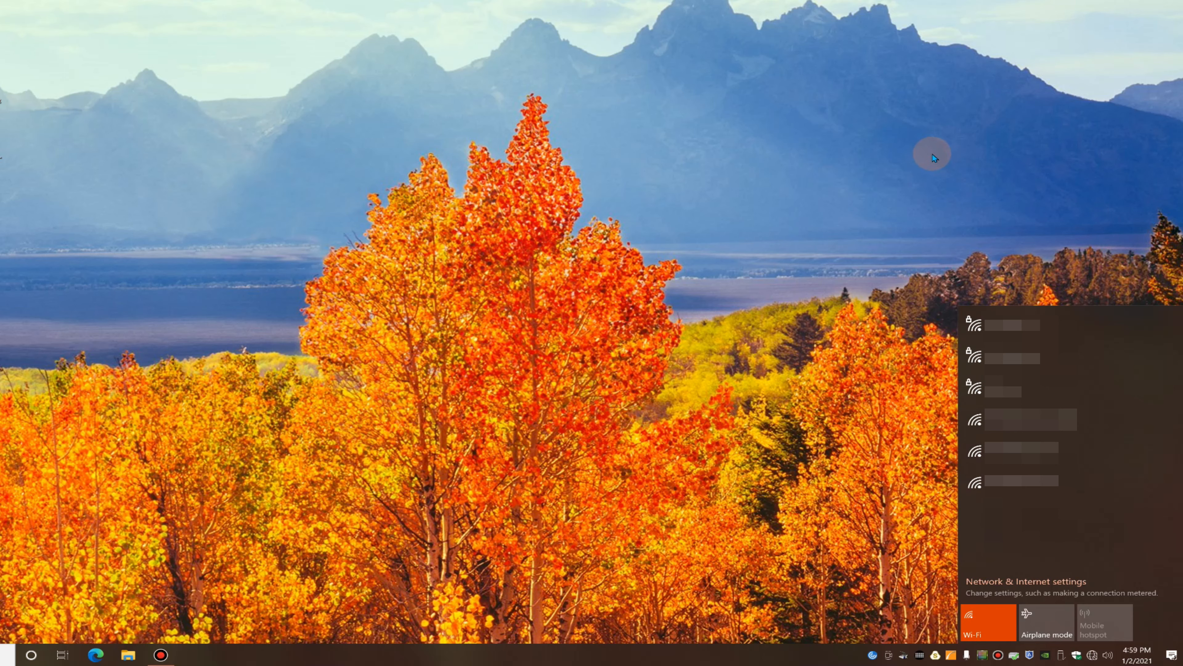
{"action": "mouse_move", "coordinate": [955, 166]}
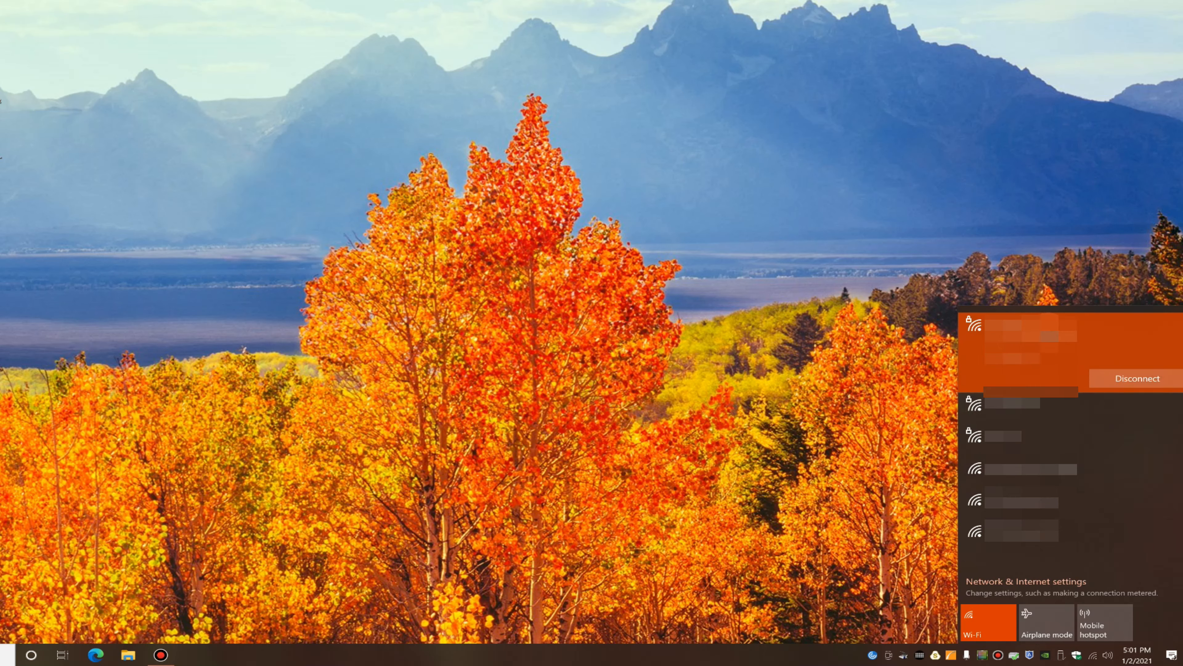
{"action": "mouse_move", "coordinate": [1115, 251]}
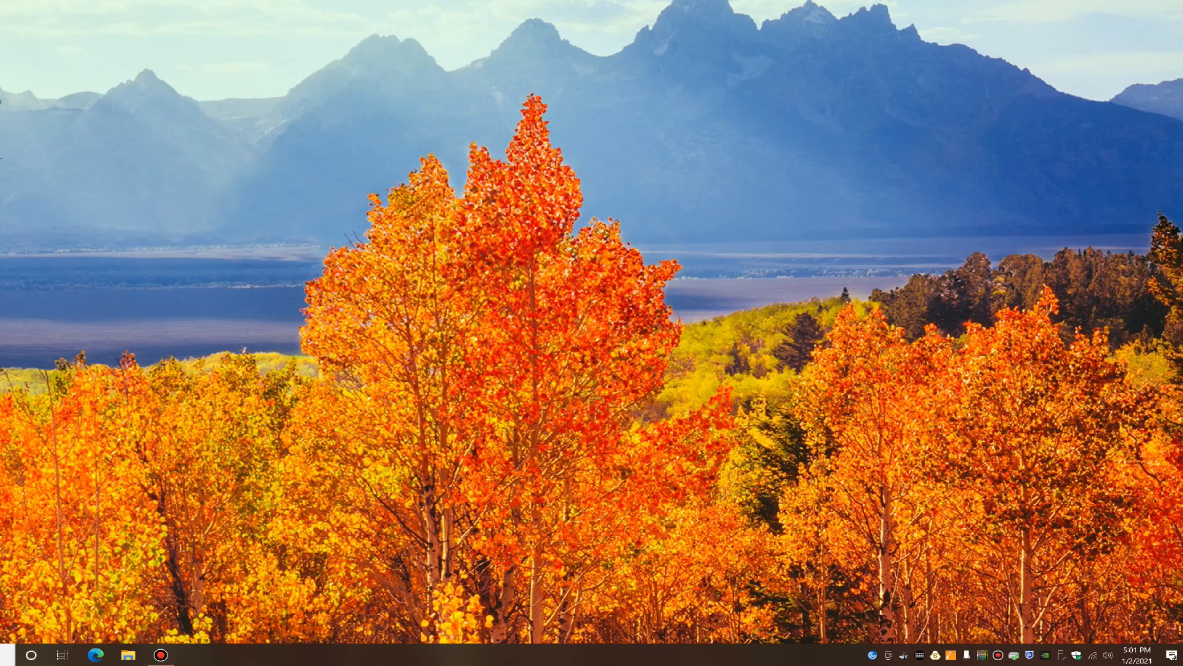
- Launch the Edge browser to a fresh start page for a web search
{"action": "left_click", "coordinate": [190, 655]}
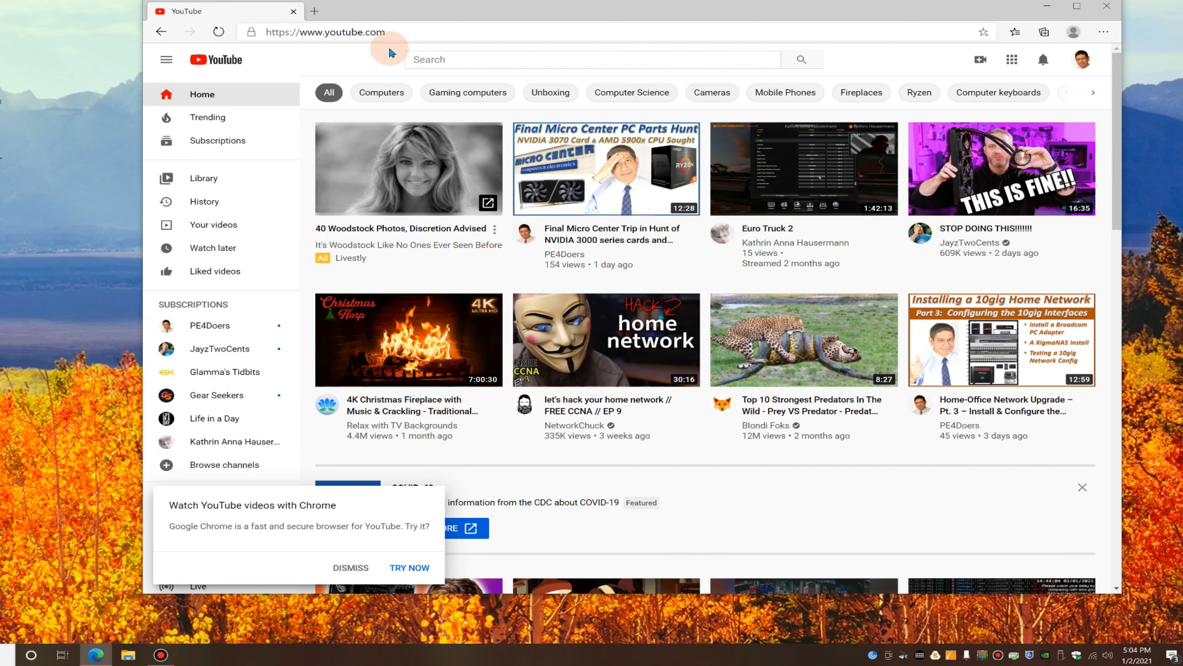
{"action": "mouse_move", "coordinate": [841, 260]}
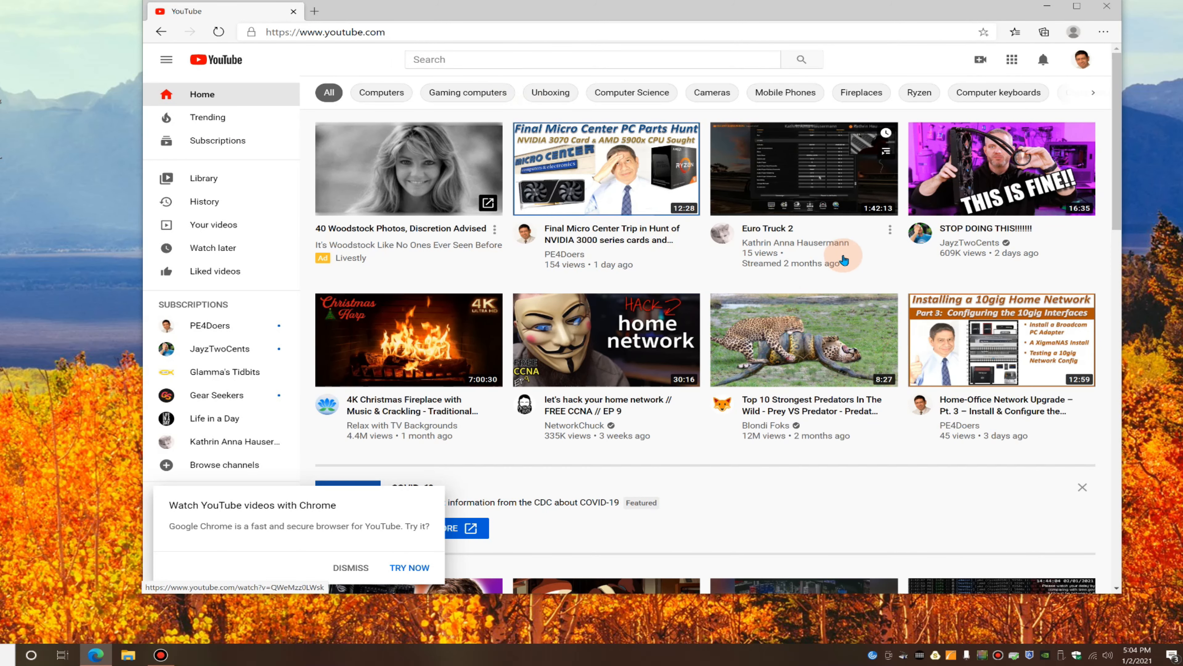
{"action": "mouse_move", "coordinate": [1094, 93]}
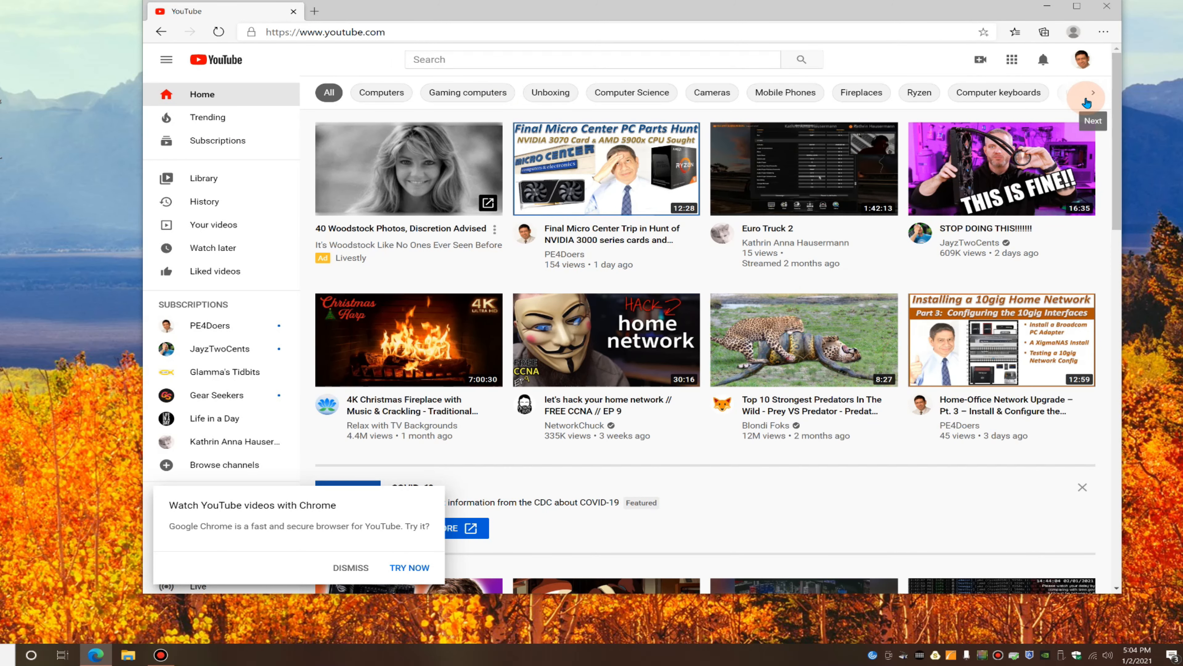
{"action": "mouse_move", "coordinate": [1105, 5]}
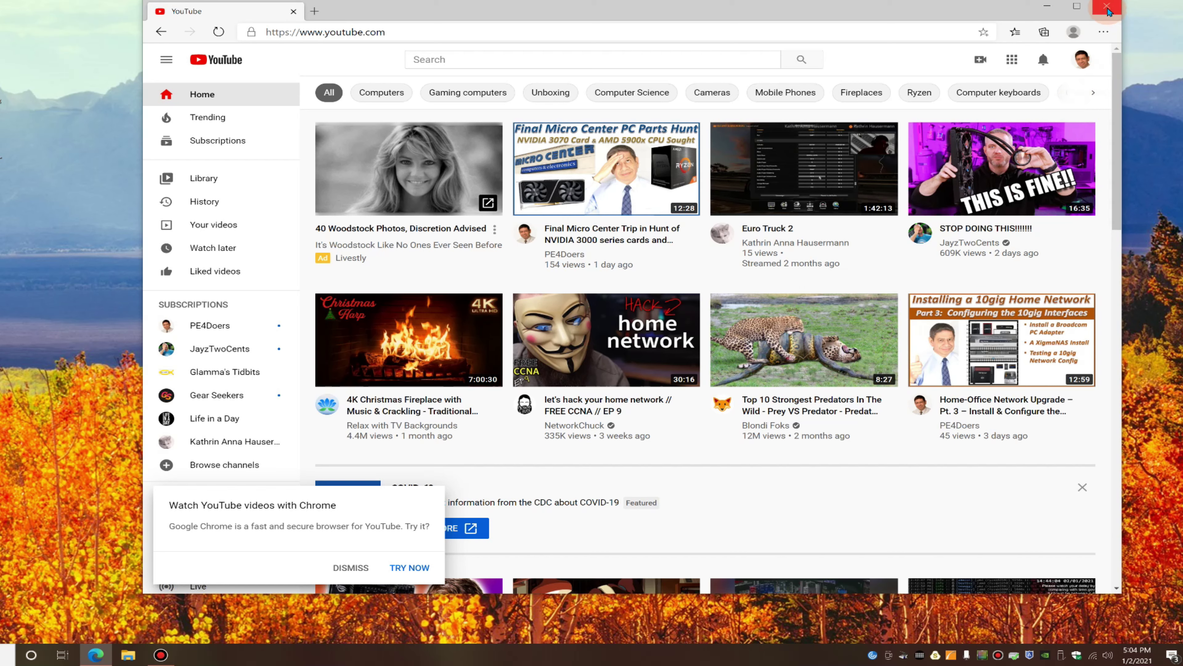
{"action": "mouse_move", "coordinate": [1106, 6]}
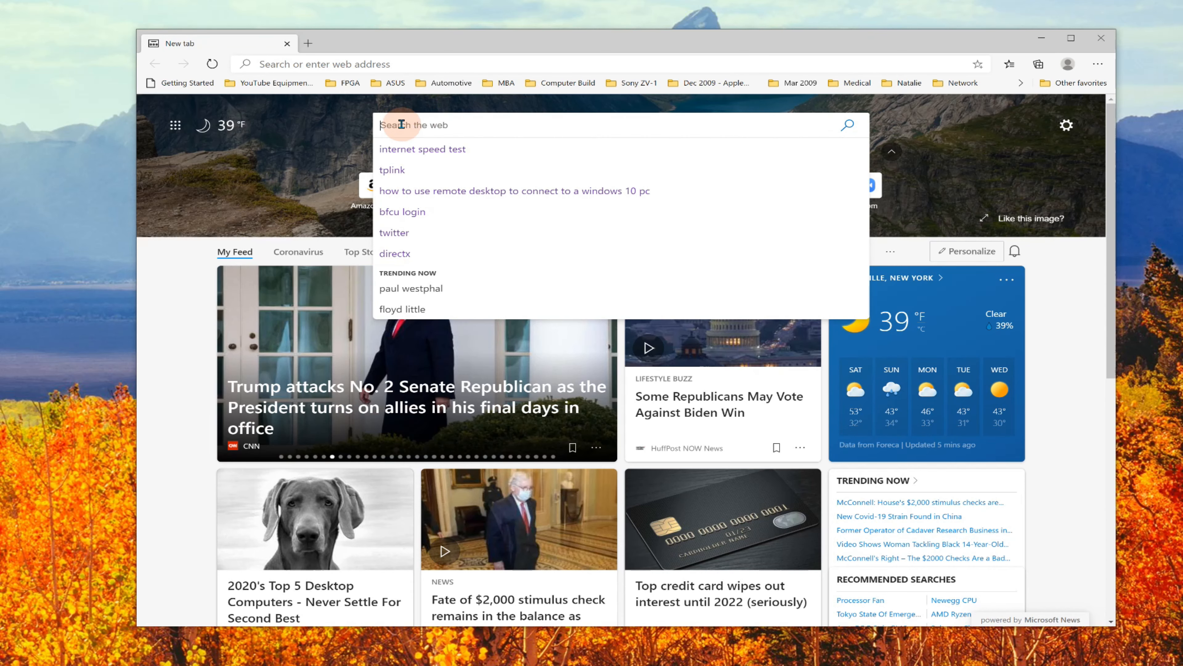
- Run Bing's internet speed test on Wi-Fi, measuring 191.44 Mbps download and 50.59 Mbps upload
{"action": "left_click", "coordinate": [422, 149]}
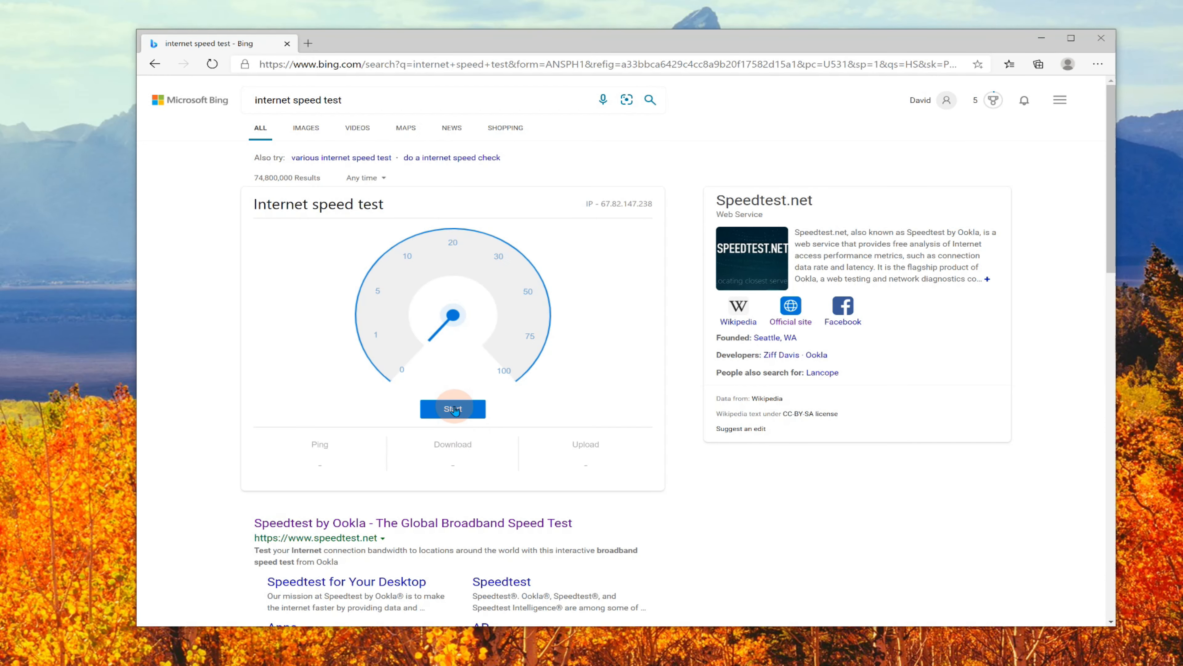
{"action": "left_click", "coordinate": [452, 409]}
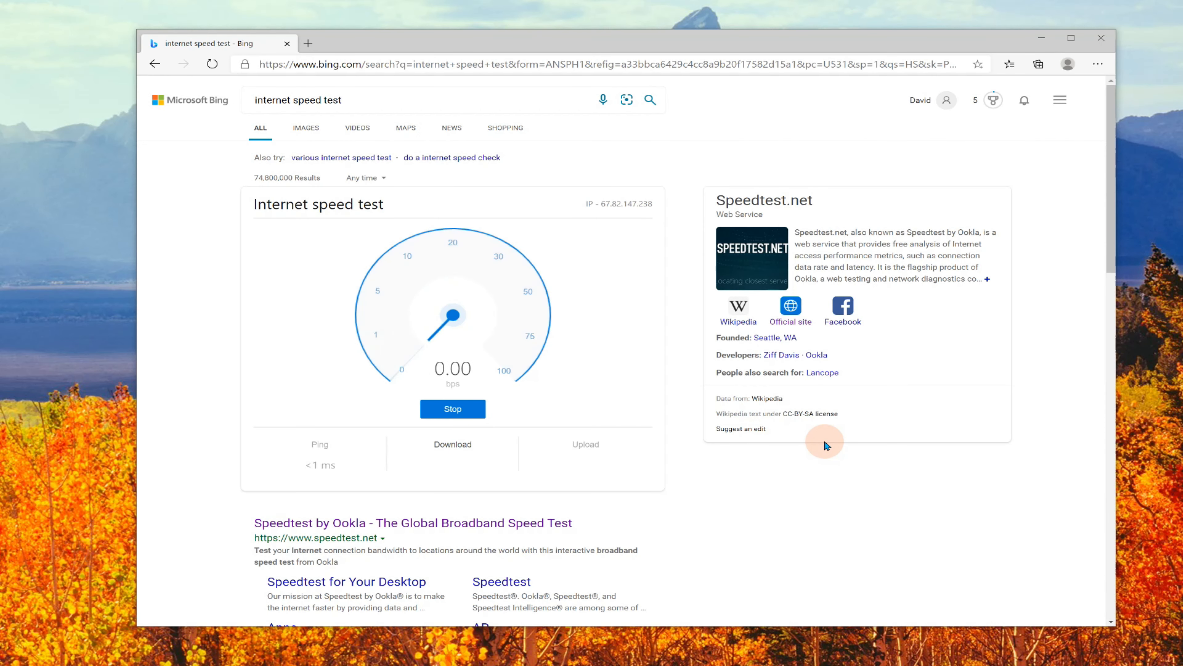
{"action": "left_click", "coordinate": [453, 409]}
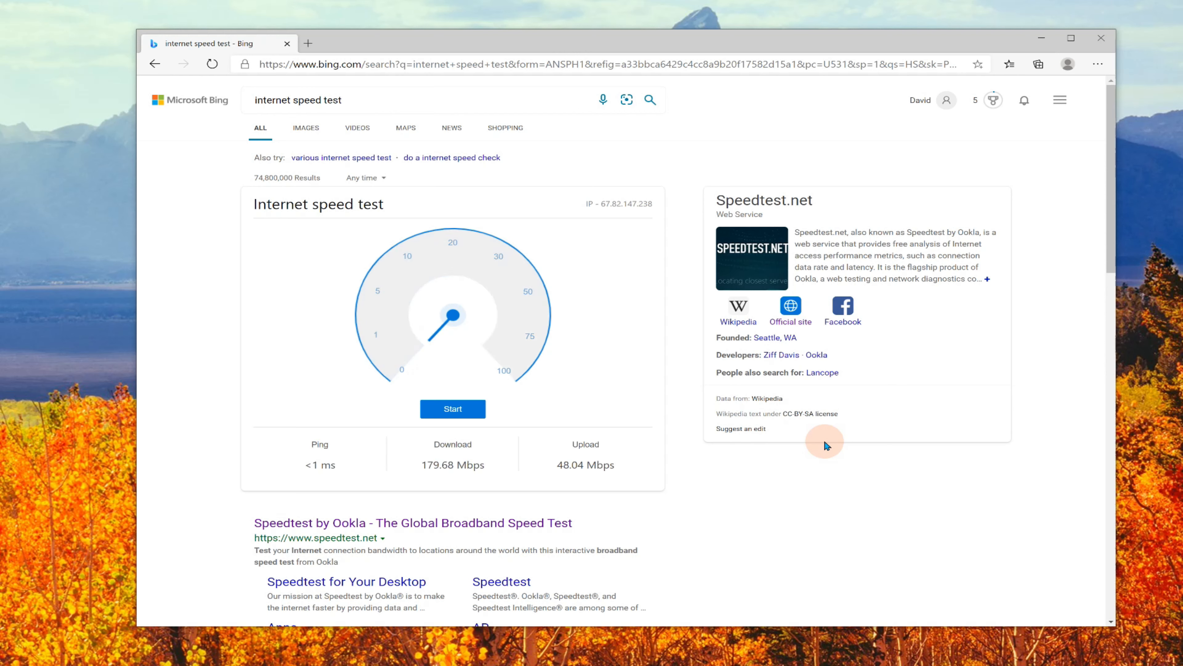
{"action": "left_click", "coordinate": [453, 408]}
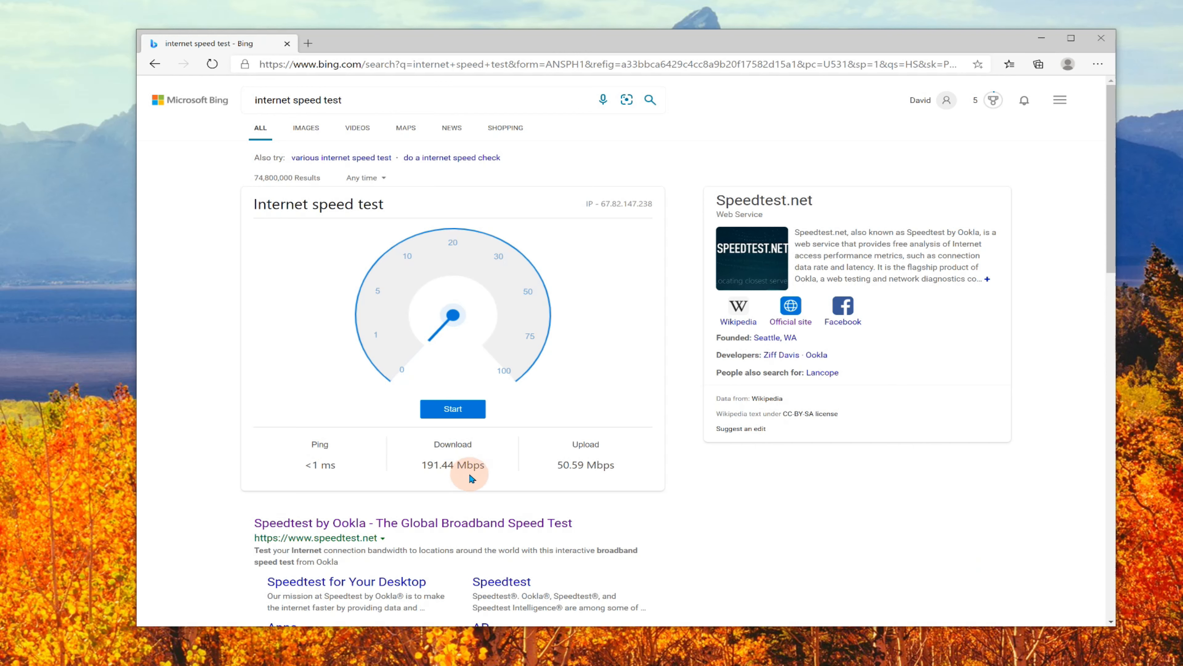
{"action": "mouse_move", "coordinate": [613, 479]}
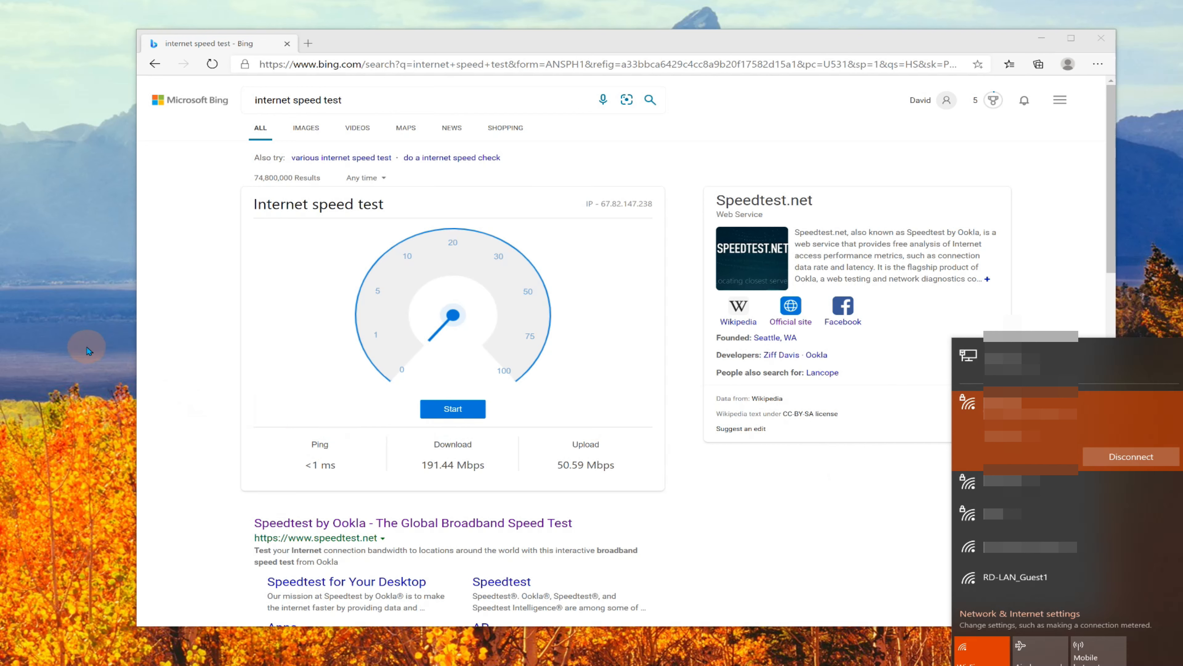
- Rerun the Bing speed test, now measuring 277.52 Mbps download and 50.71 Mbps upload
{"action": "left_click", "coordinate": [578, 583]}
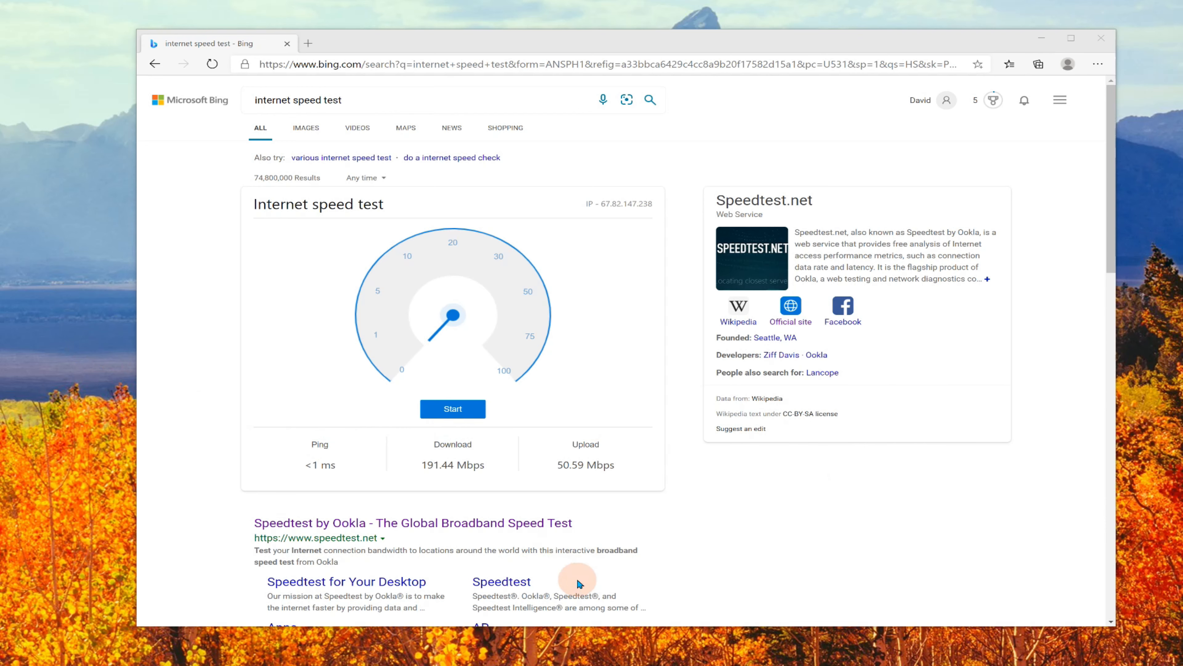
{"action": "left_click", "coordinate": [453, 409]}
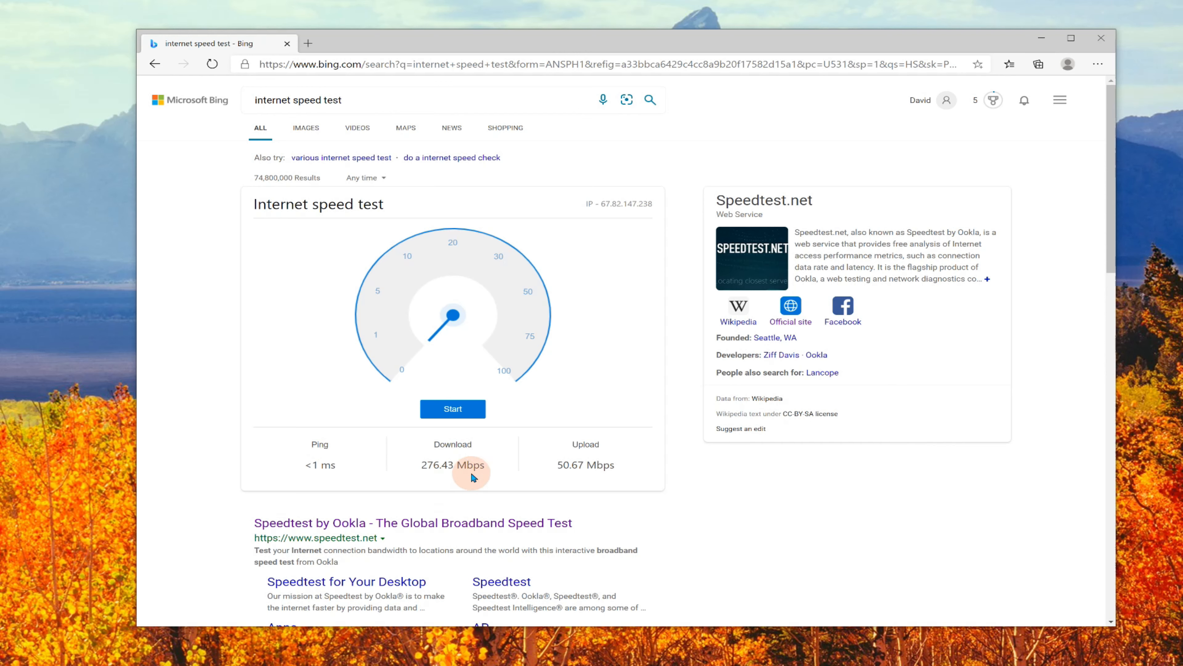
{"action": "left_click", "coordinate": [452, 412]}
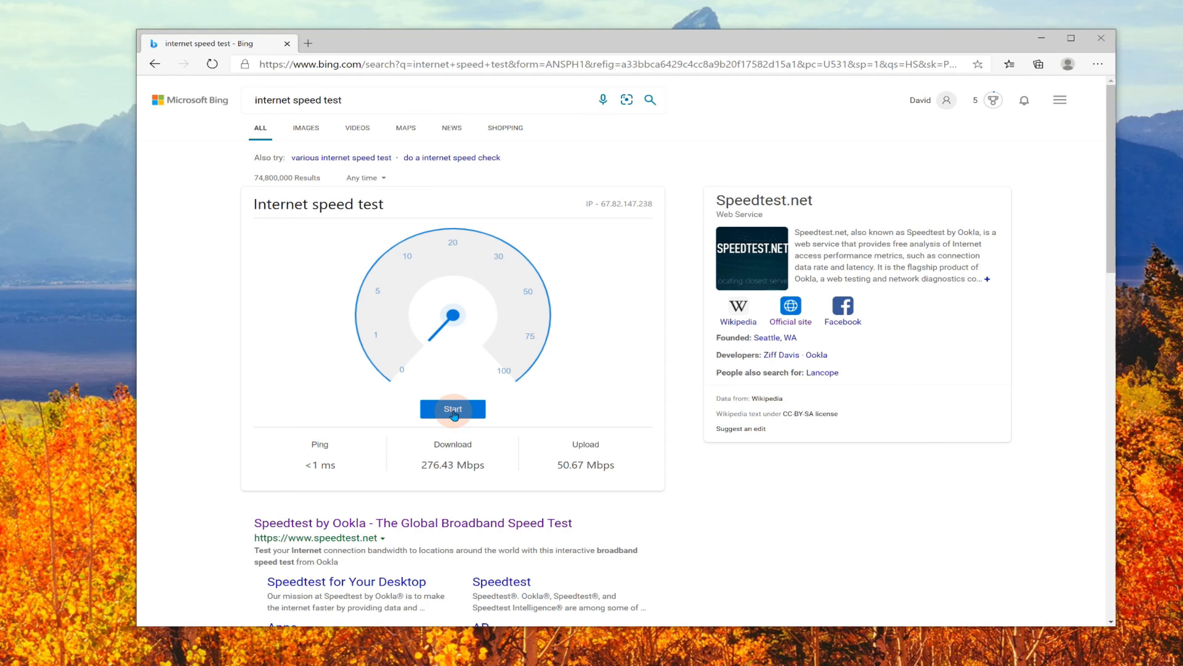
{"action": "left_click", "coordinate": [452, 409]}
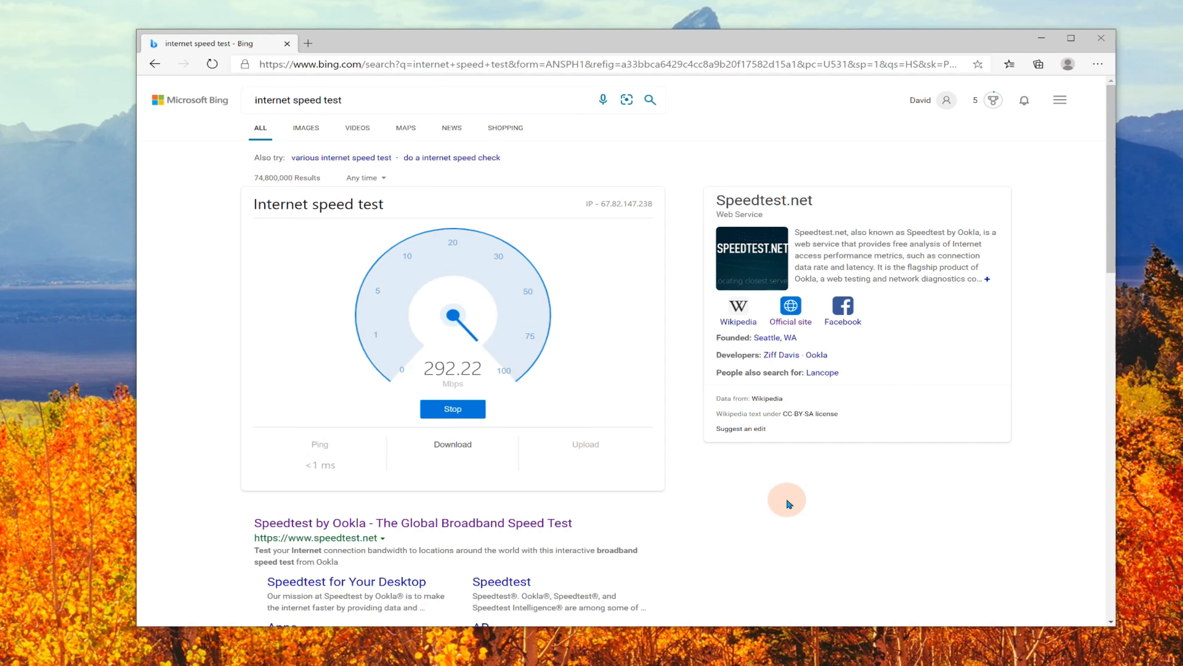
{"action": "left_click", "coordinate": [453, 408]}
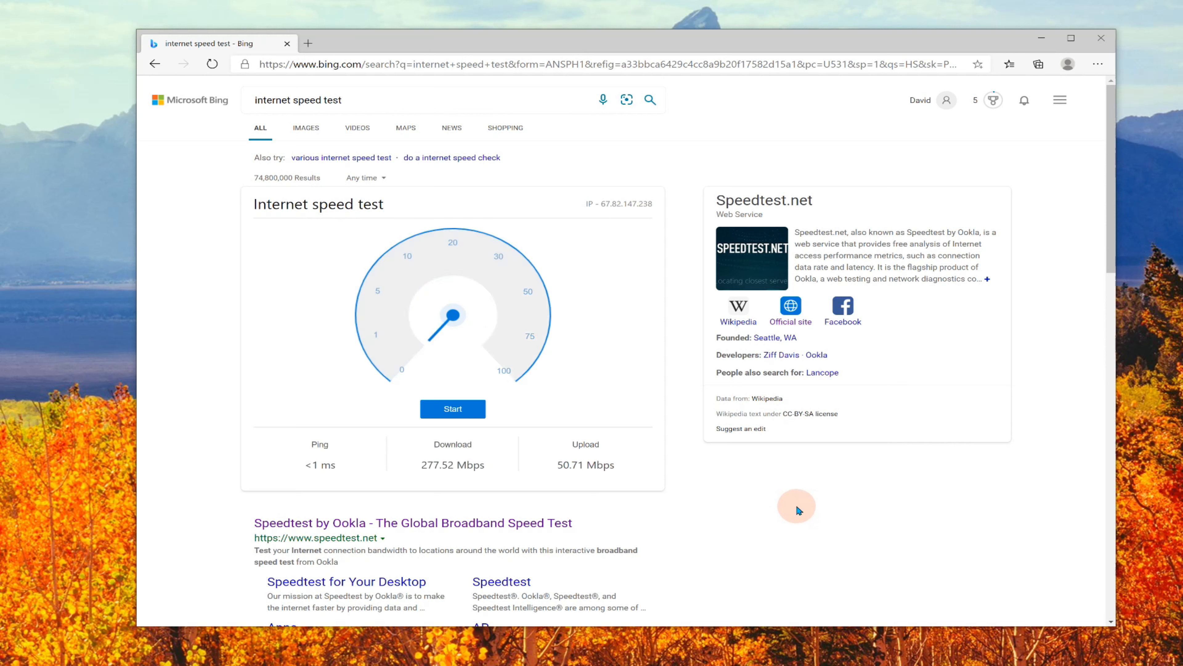
{"action": "mouse_move", "coordinate": [795, 497]}
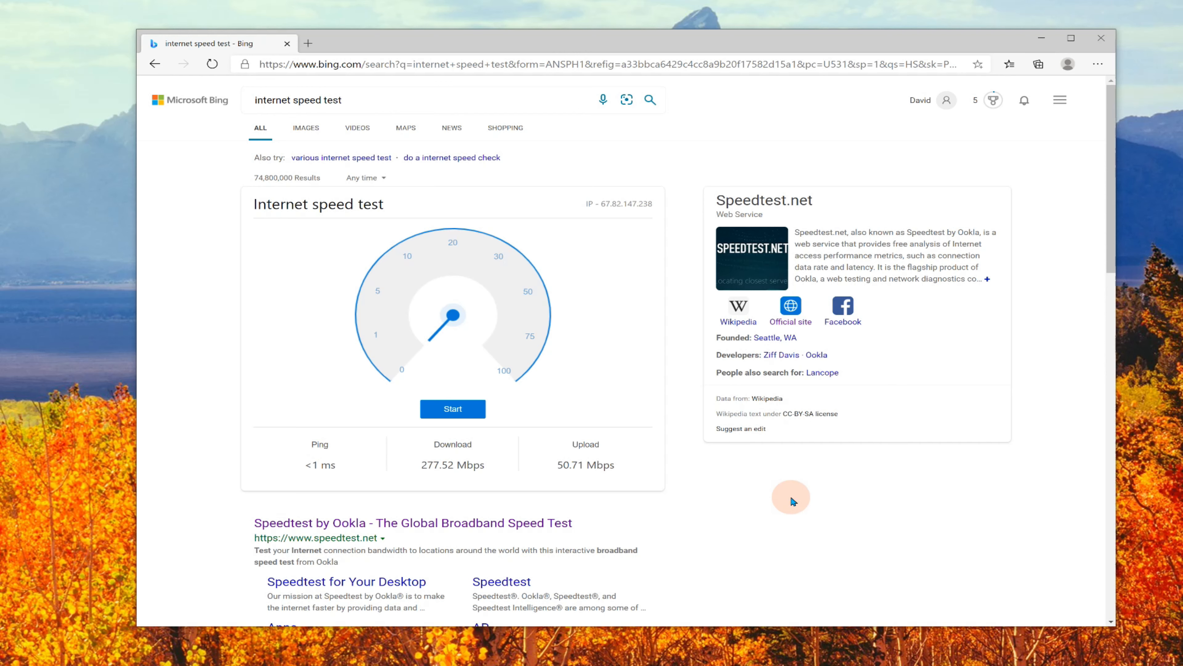
{"action": "mouse_move", "coordinate": [784, 503]}
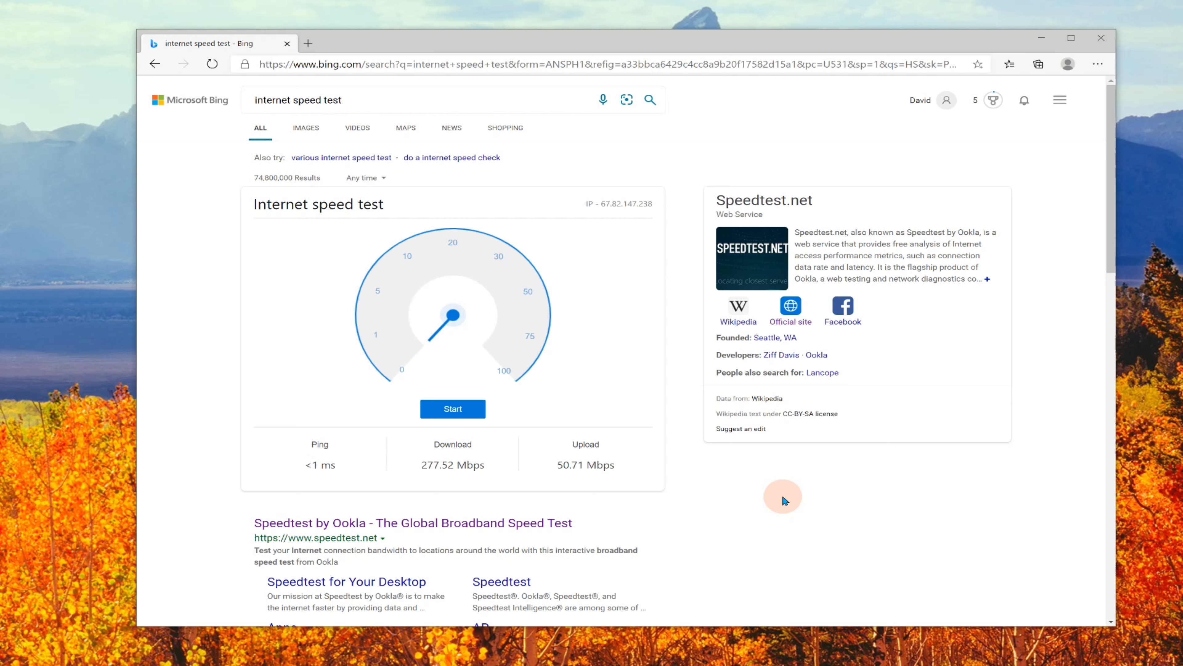